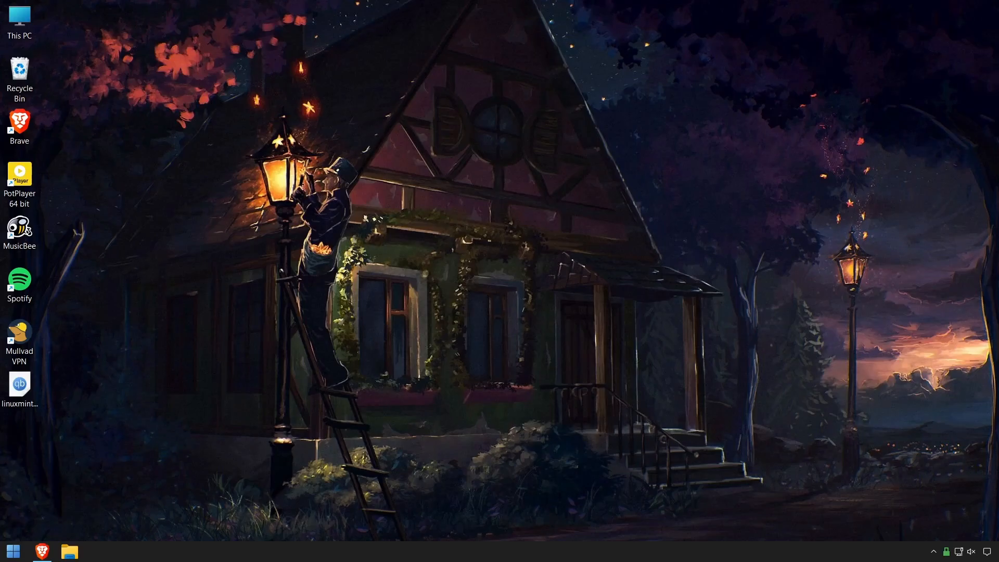
Check Mullvad shows a secure Zurich, Switzerland connection and launch qBittorrent.
left_click(947, 552)
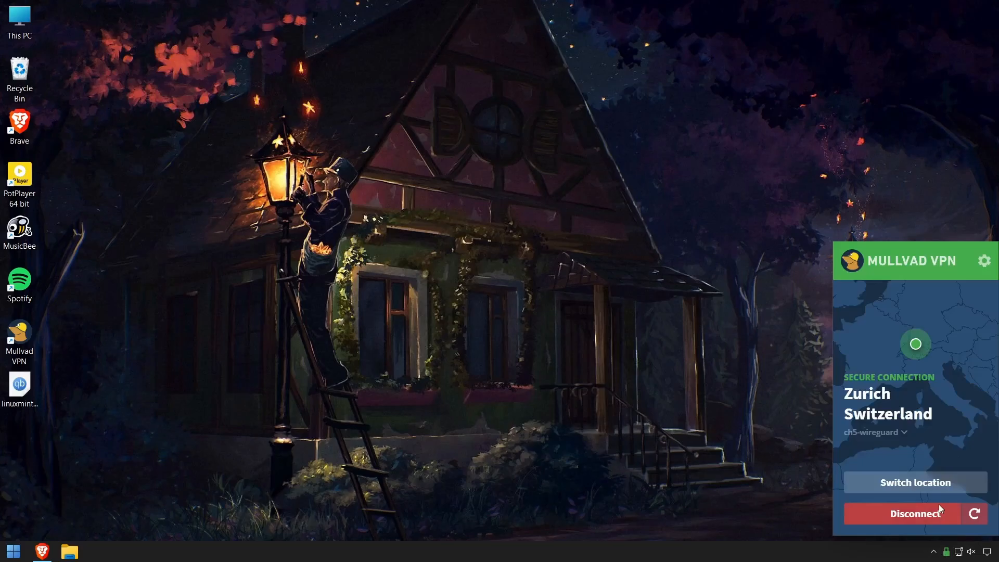
left_click(12, 552)
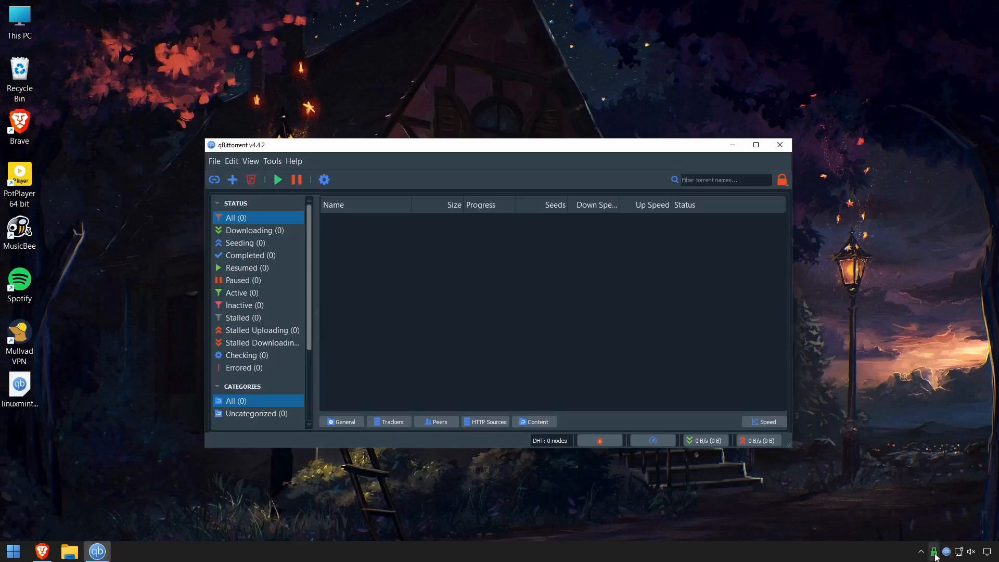
Set qBittorrent's Advanced network interface option to Mullvad instead of any interface.
left_click(935, 552)
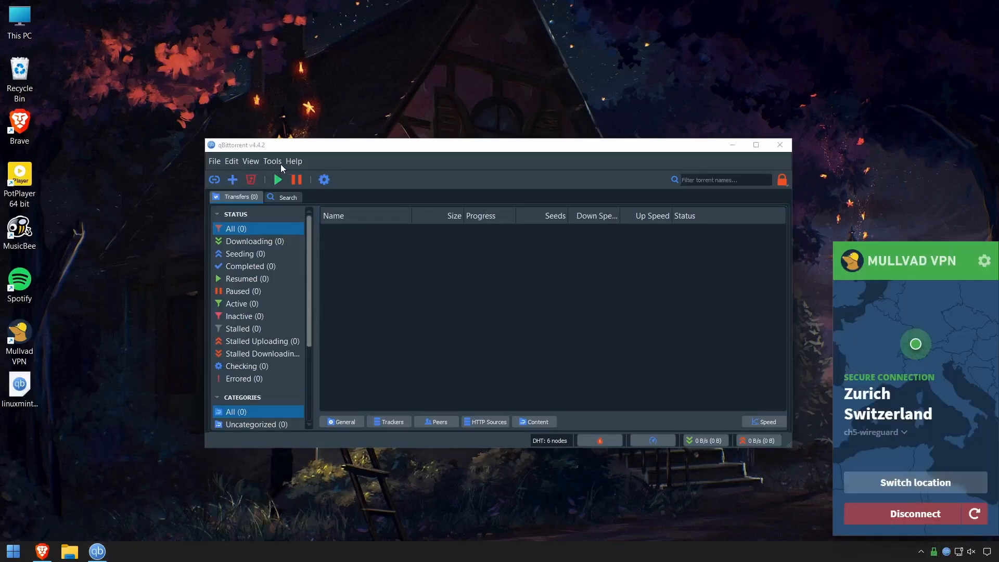
left_click(272, 160)
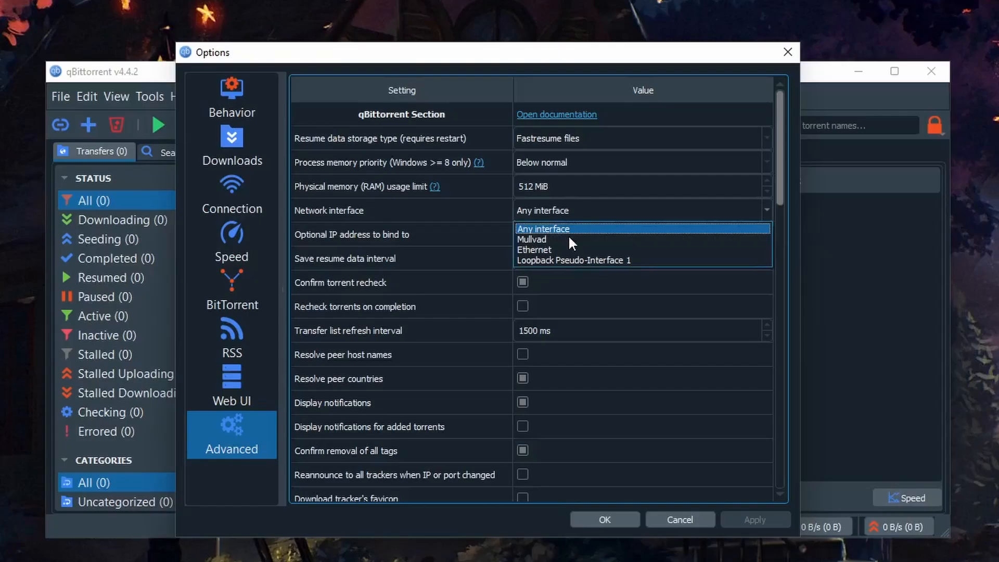
left_click(532, 239)
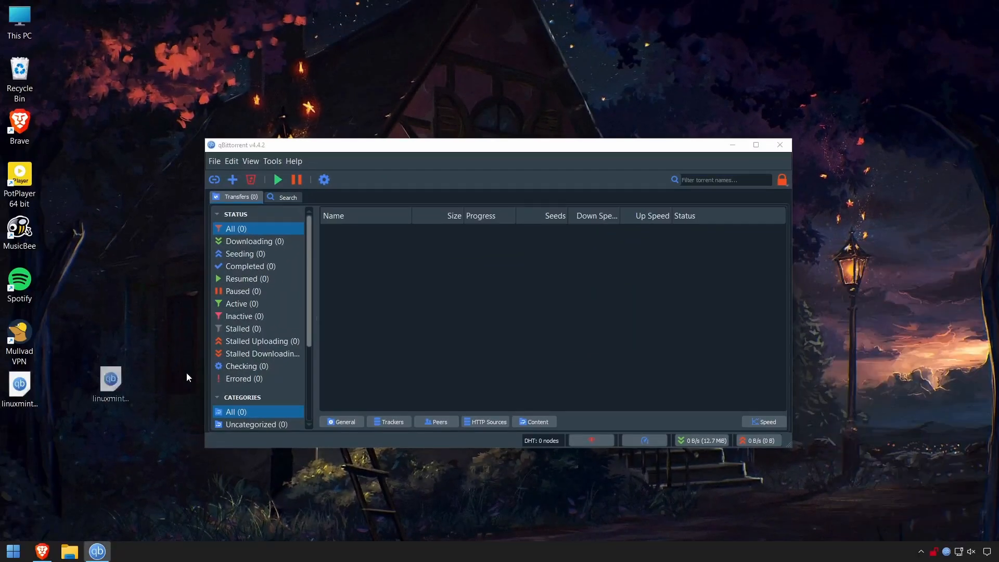
Add linuxmint-20.3-cinnamon-64bit-edge.iso torrent to the transfer list, saving into Downloads.
double_click(110, 381)
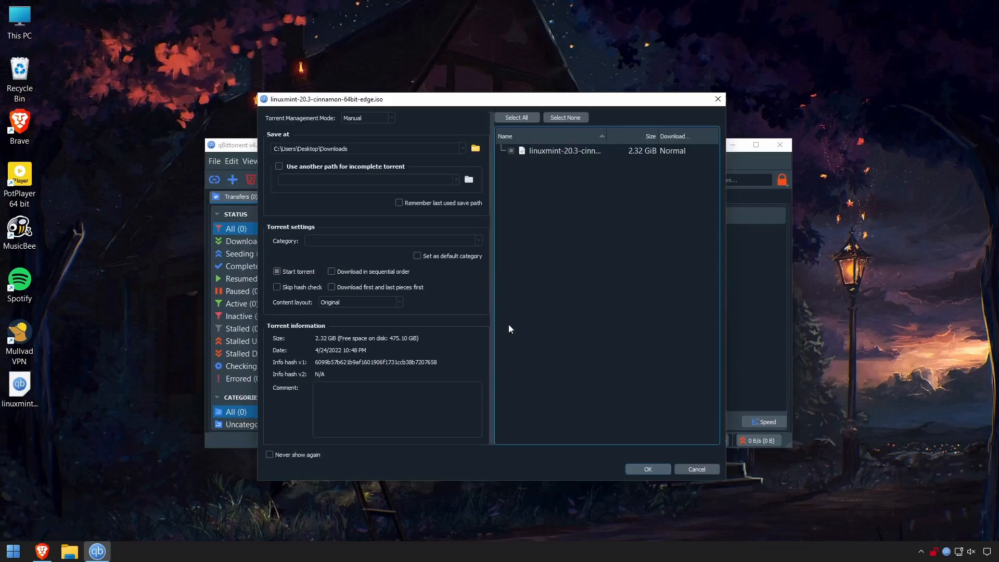
left_click(647, 469)
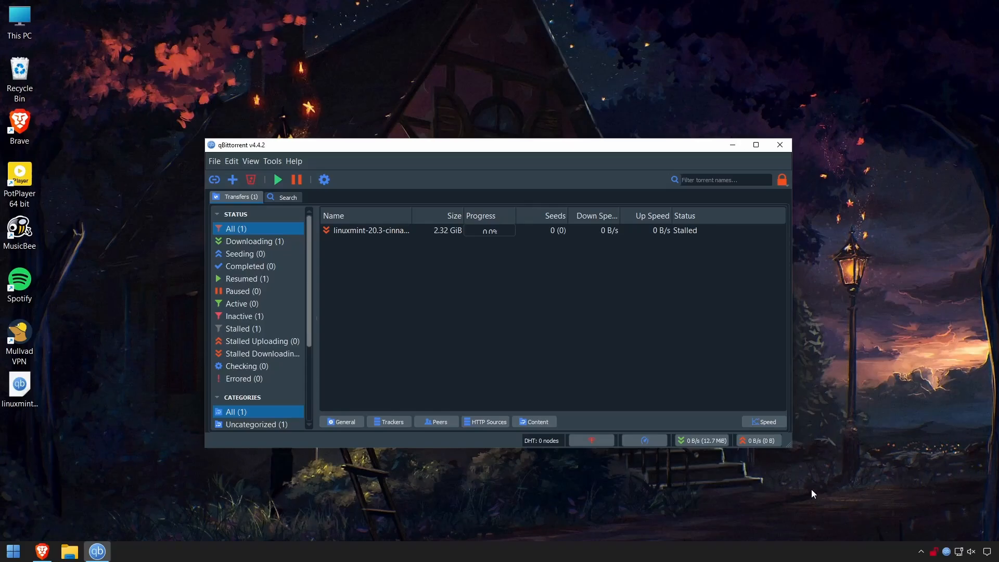
left_click(215, 160)
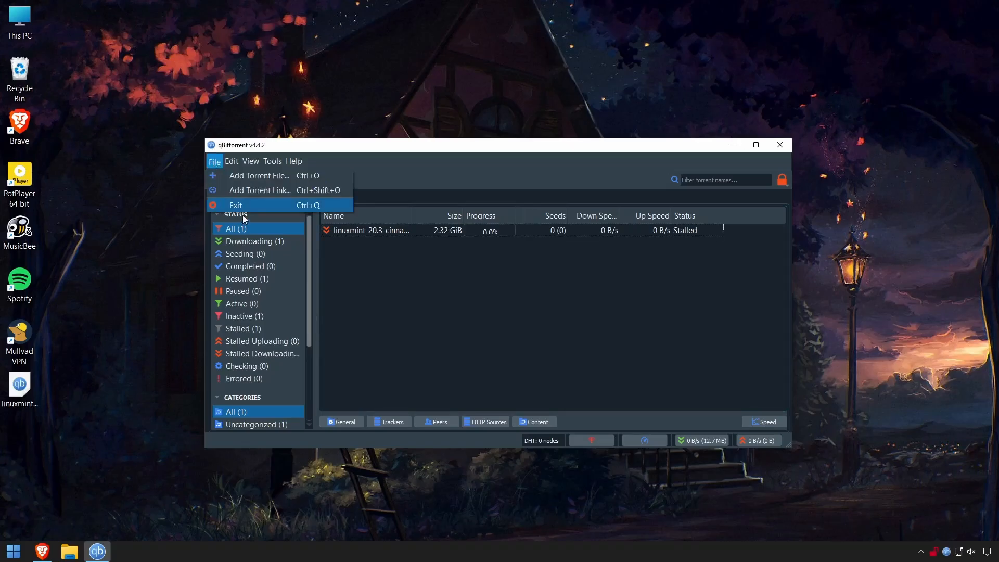
Exit qBittorrent, then relaunch it so the Linux Mint torrent downloads over the reconnected VPN.
left_click(235, 205)
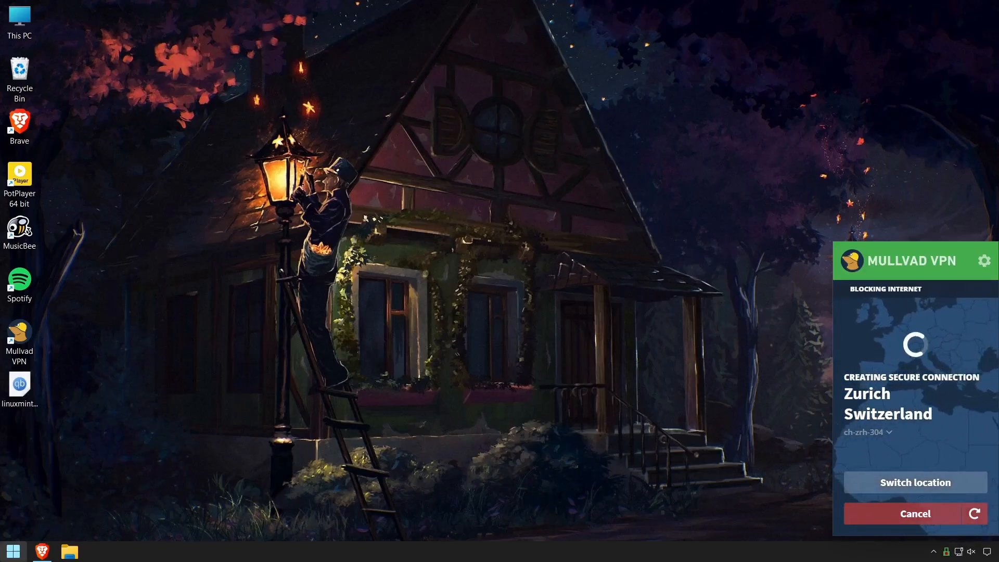
left_click(13, 551)
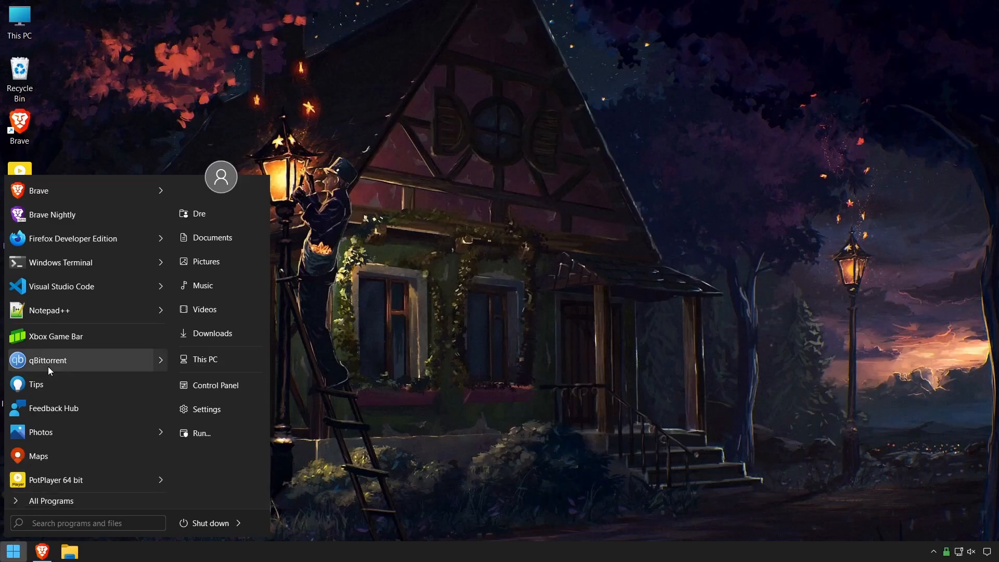
left_click(450, 279)
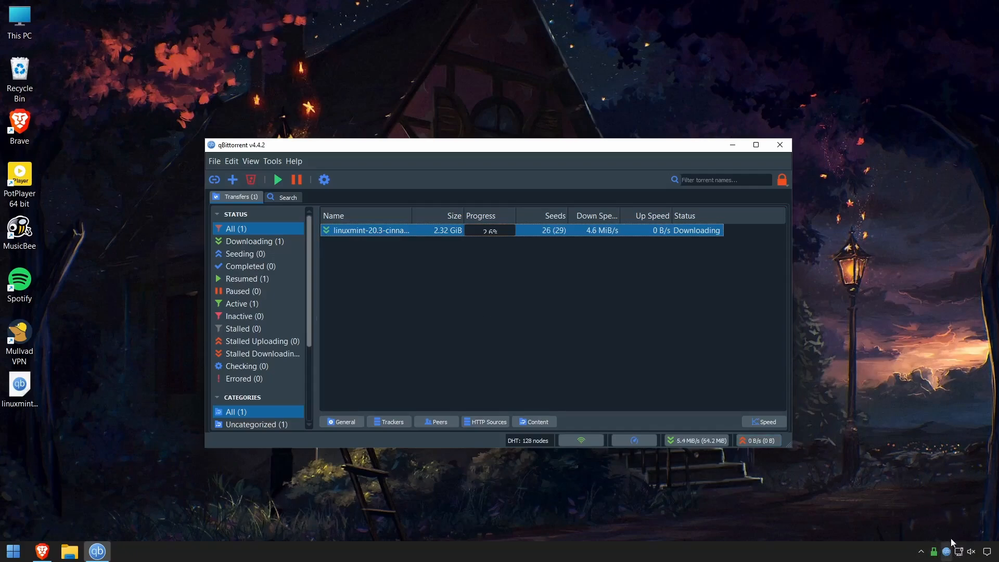
mouse_move(519, 393)
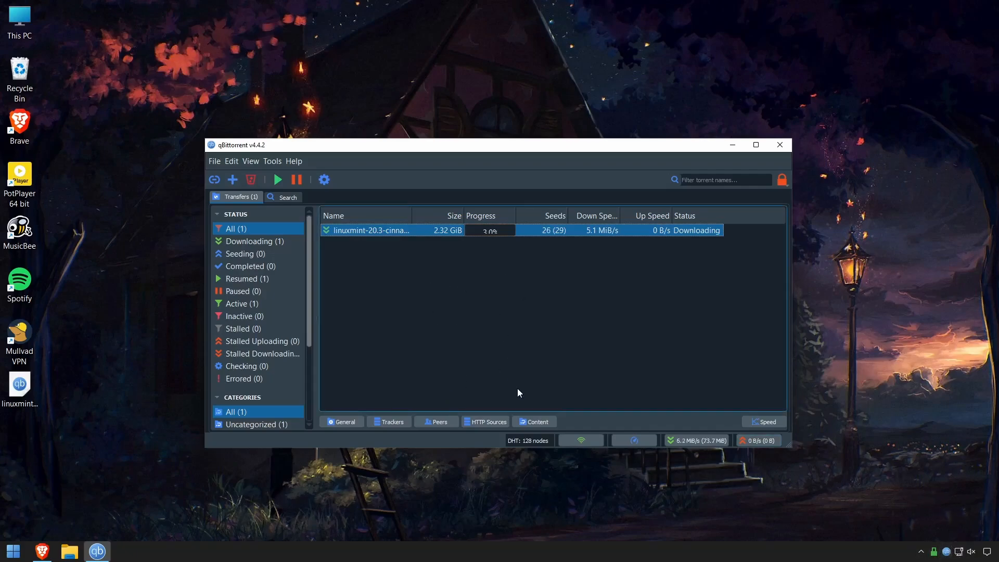